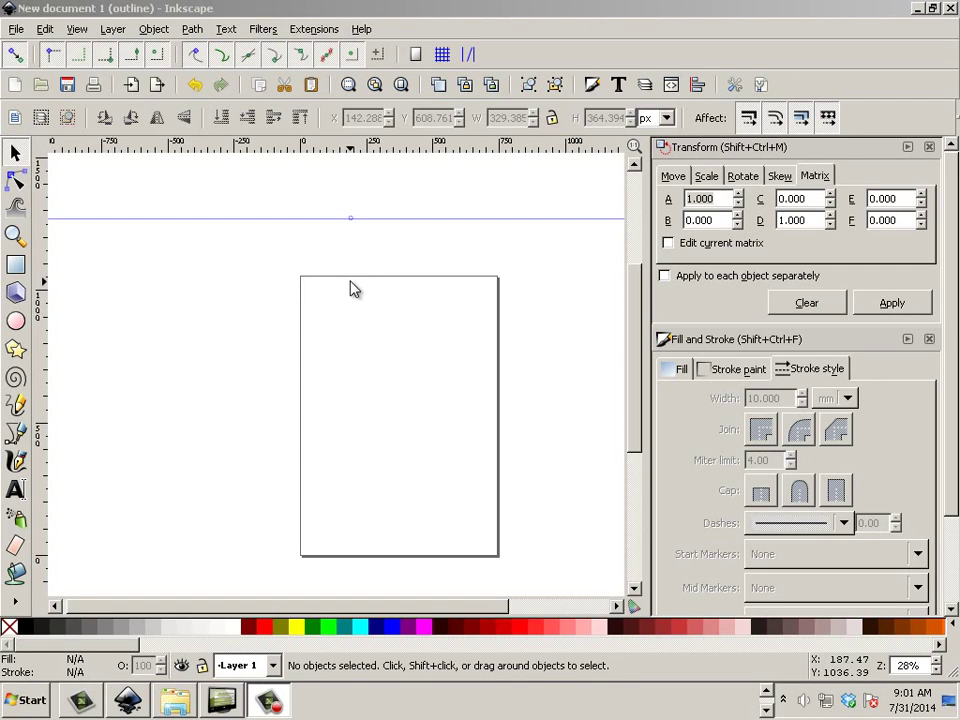
pyautogui.moveTo(360, 287)
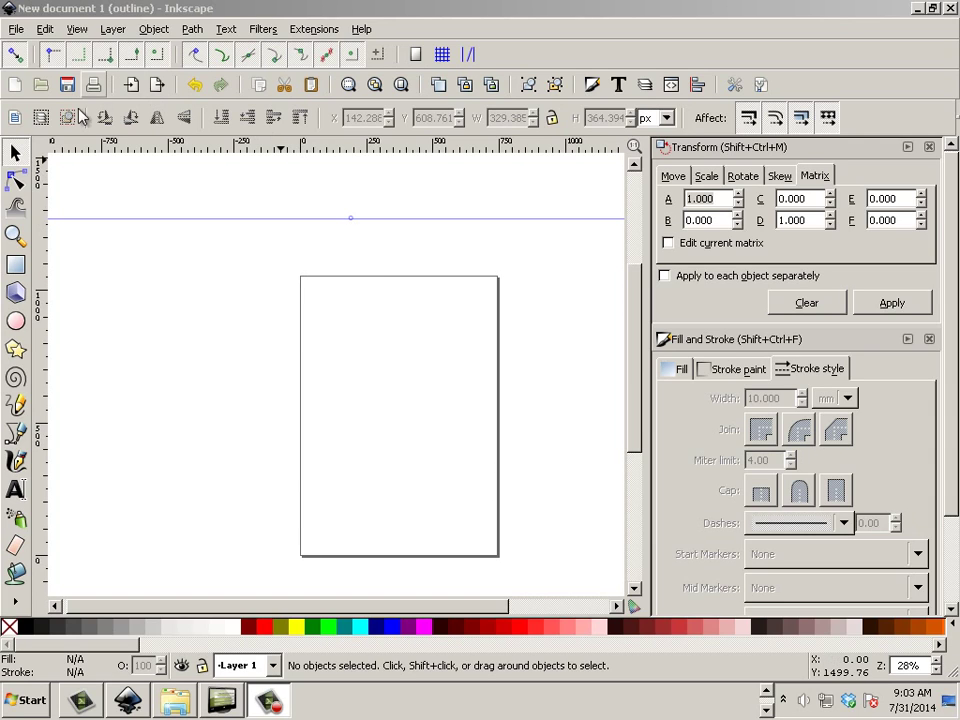
pyautogui.moveTo(15, 153)
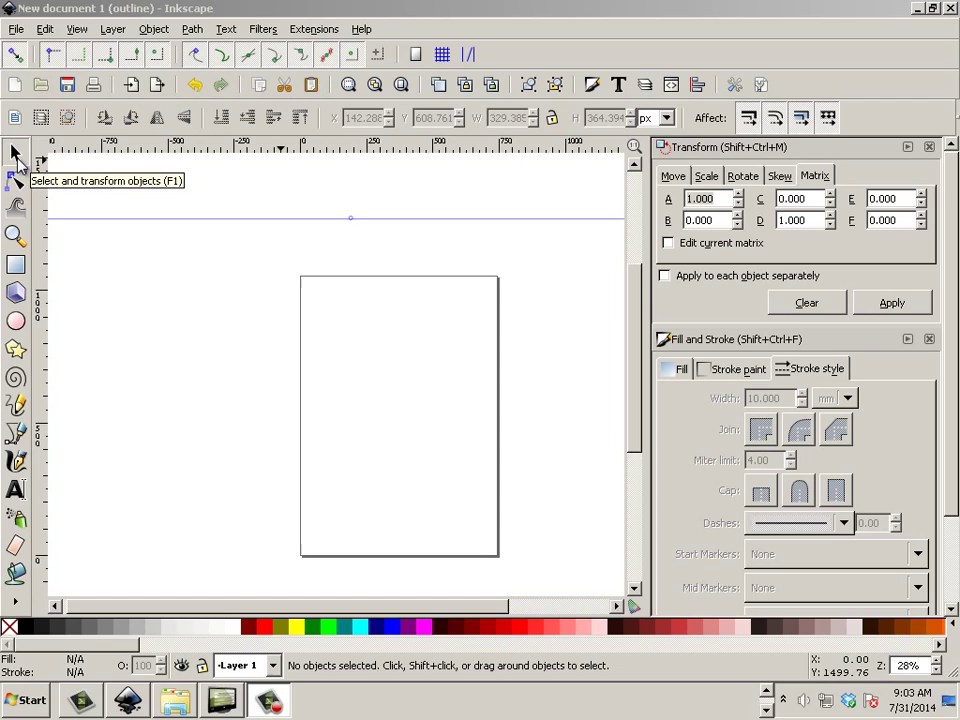
pyautogui.click(16, 235)
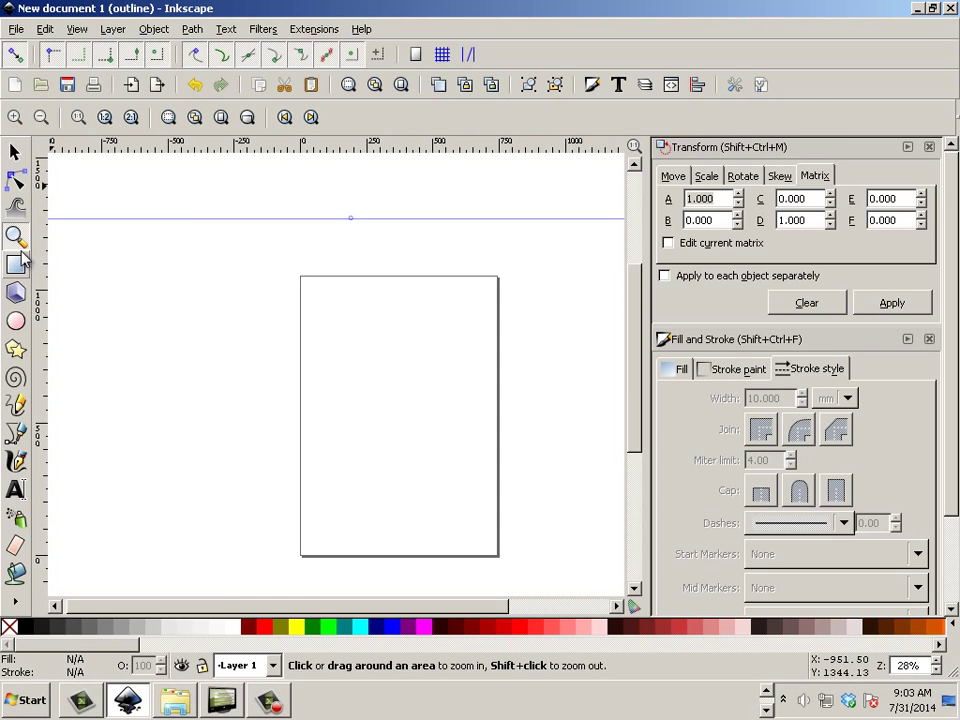
pyautogui.click(15, 152)
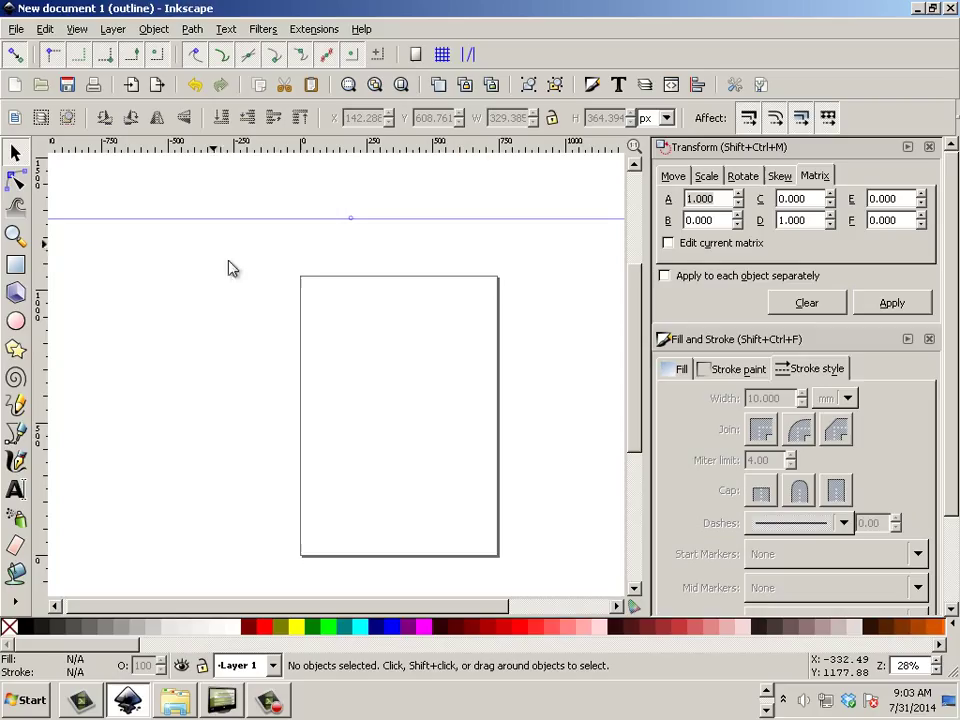
pyautogui.moveTo(247, 280)
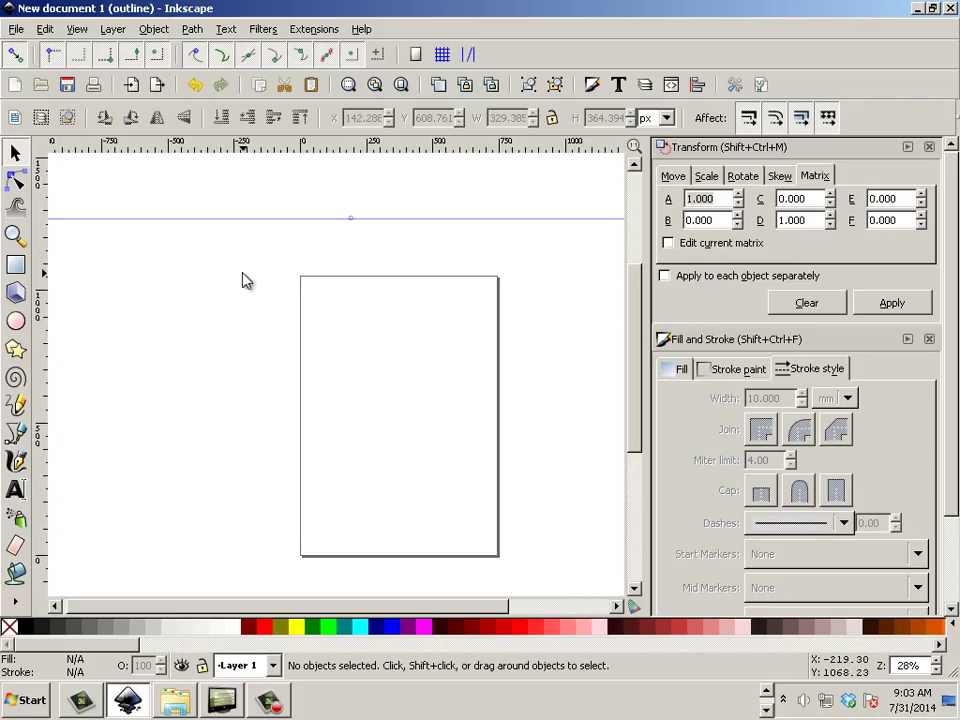